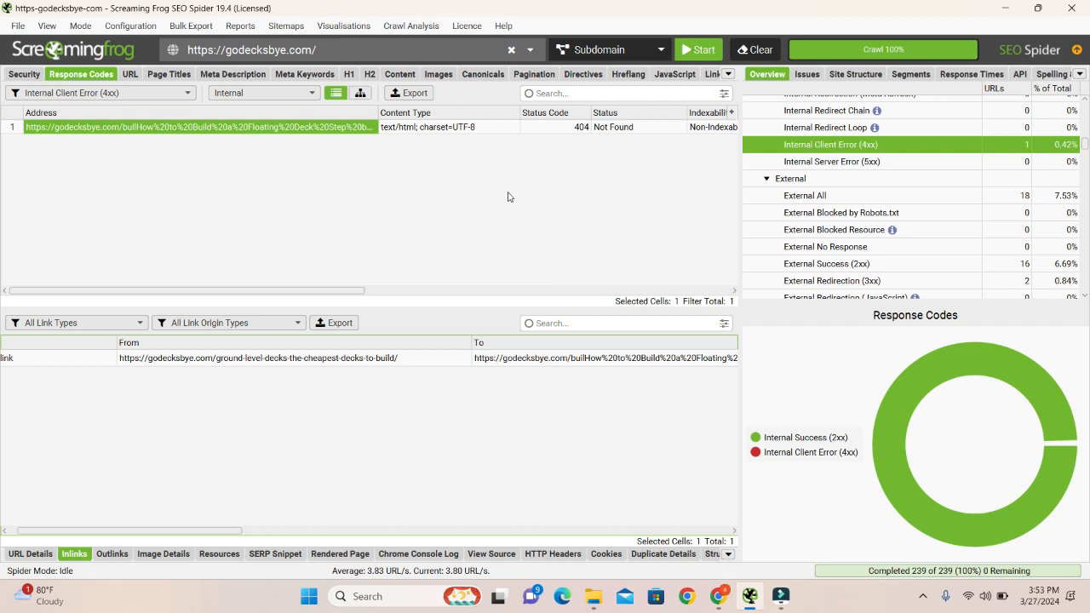
mouse_move(509, 196)
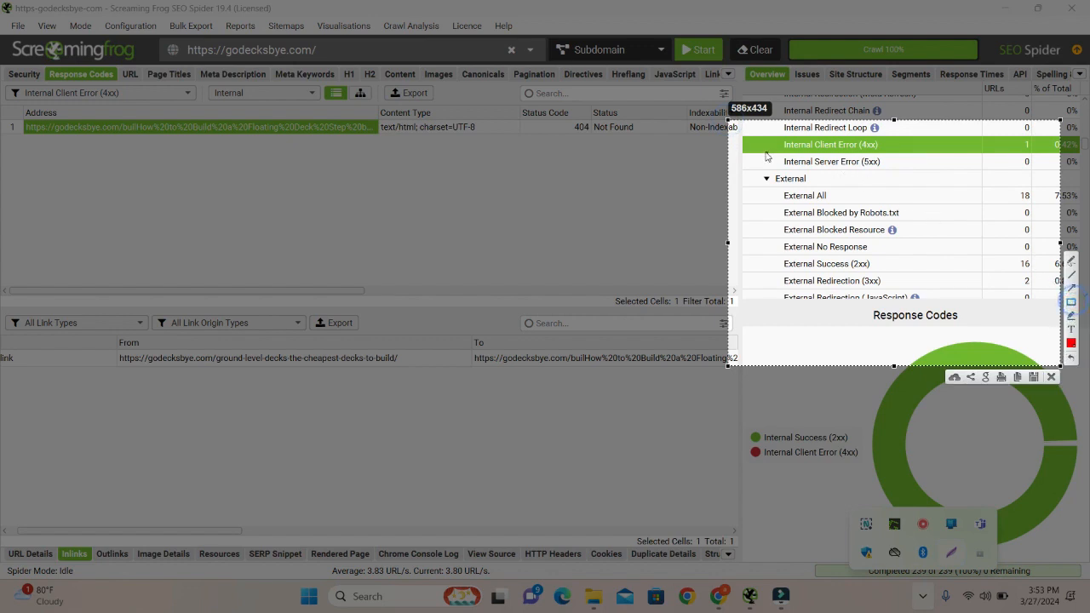
Step: Select the Ground Level Decks From URL in Inlinks and bring up its context actions
left_click(831, 143)
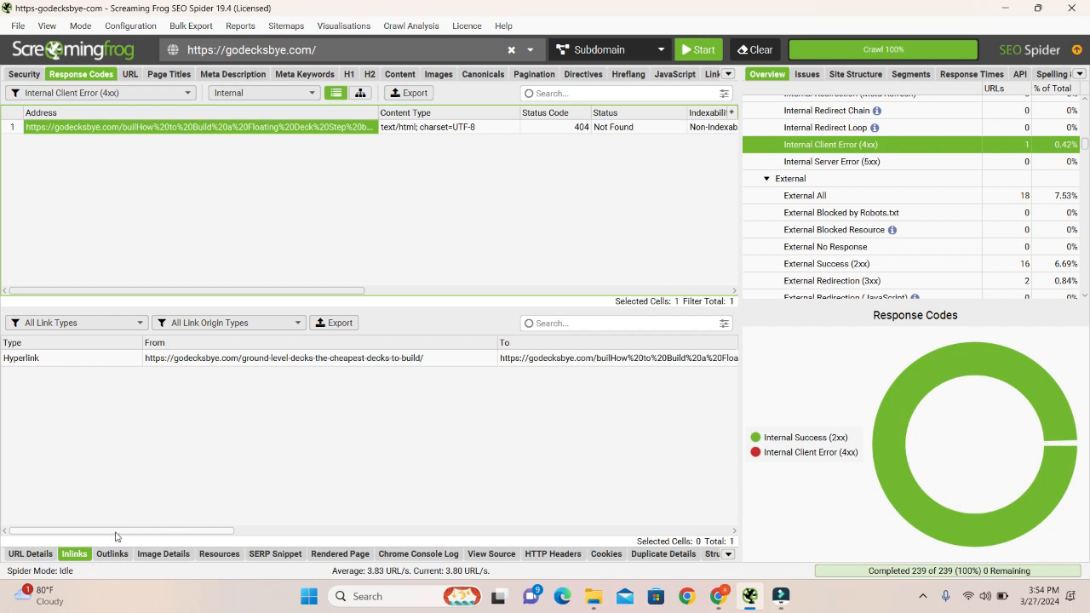
left_click(228, 358)
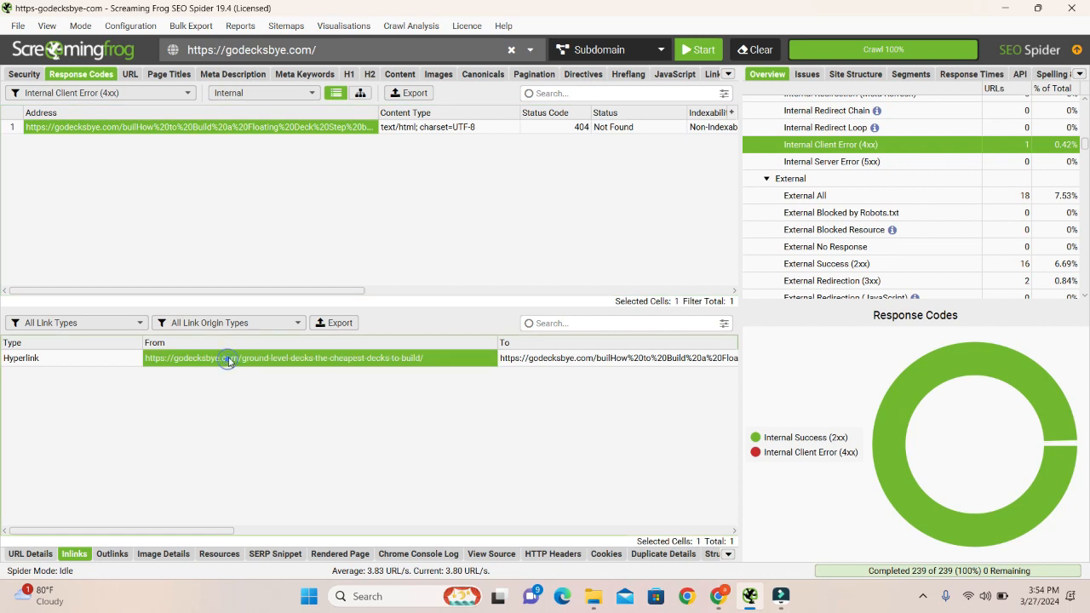
right_click(229, 358)
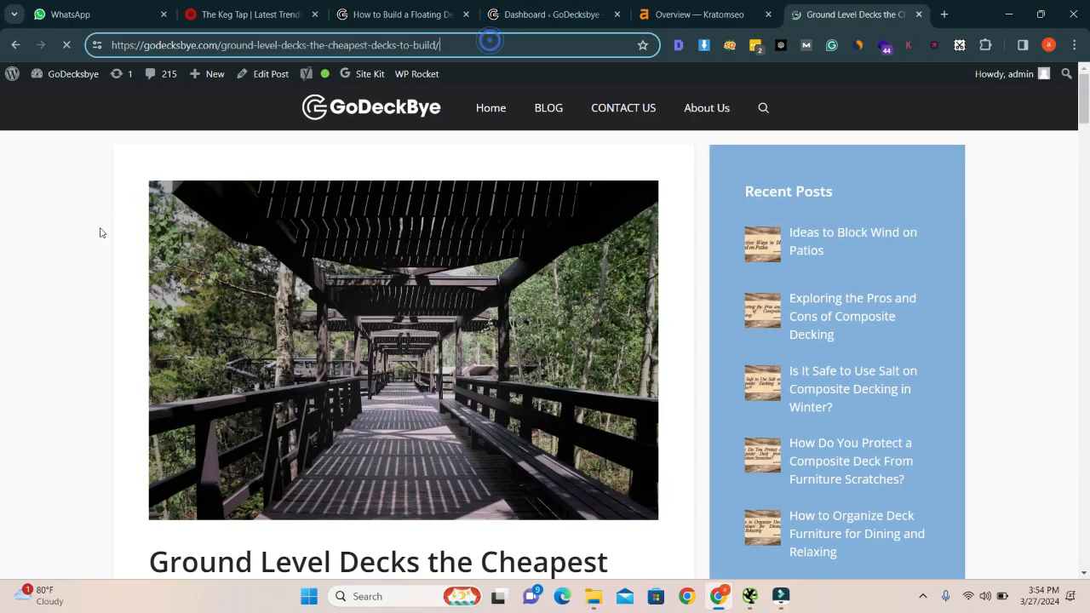
scroll("down", 3)
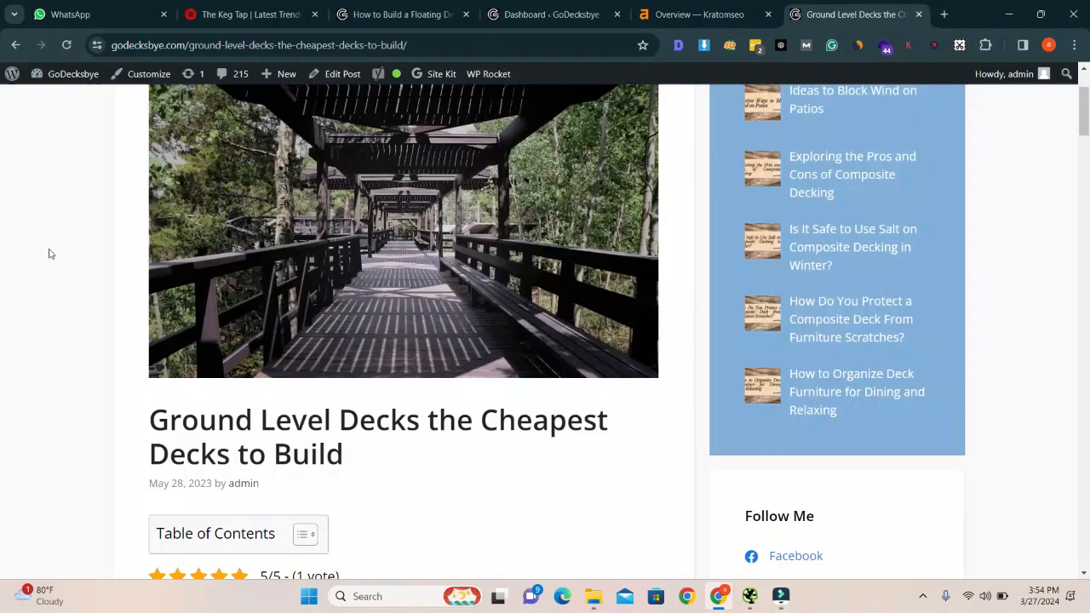
scroll("down", 3)
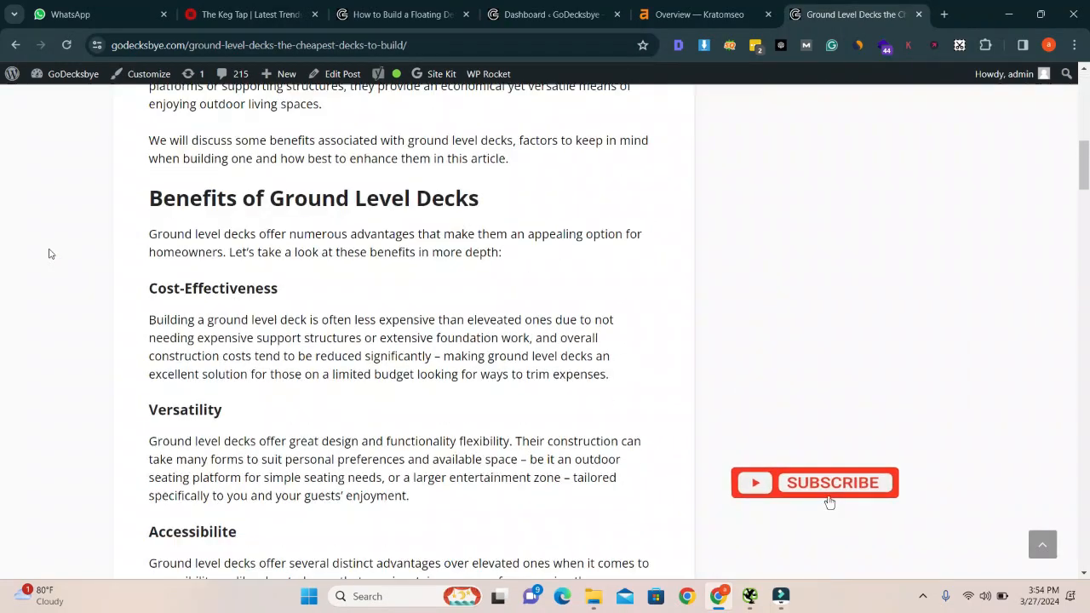
scroll("down", 3)
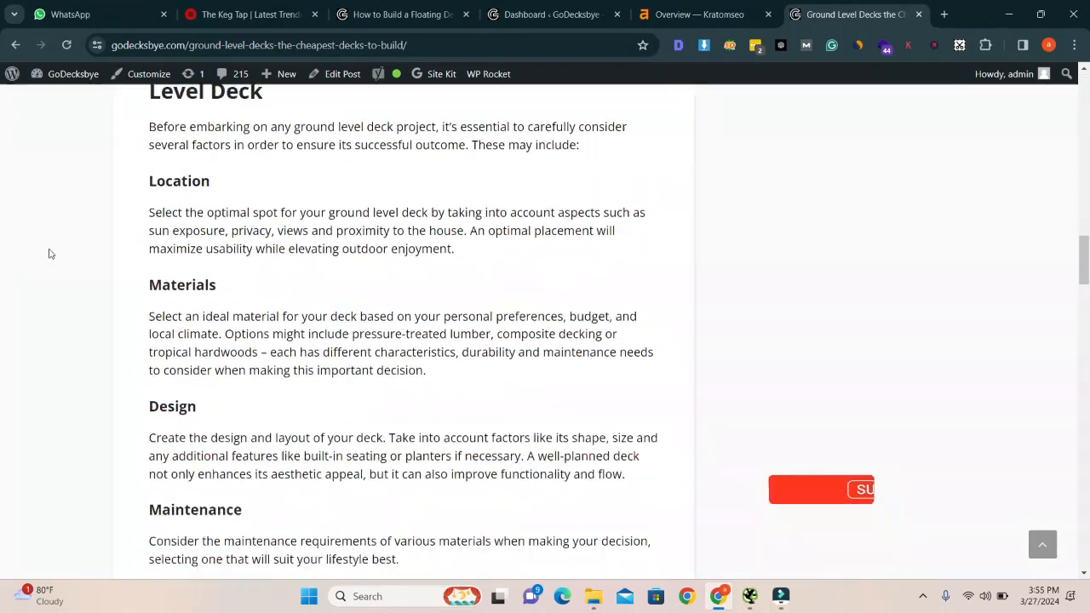
scroll("down", 3)
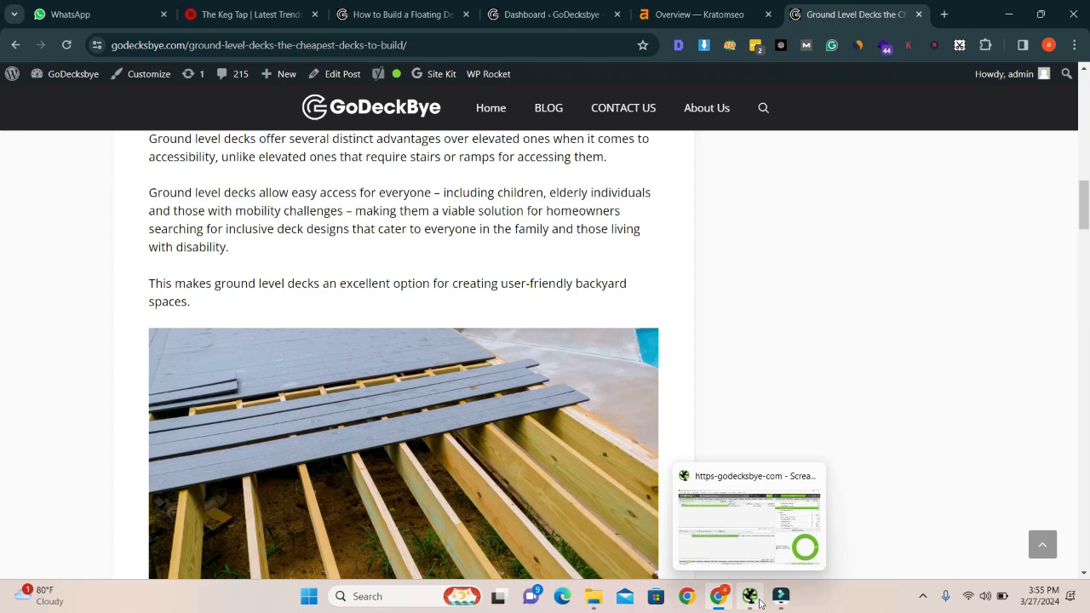
left_click(749, 596)
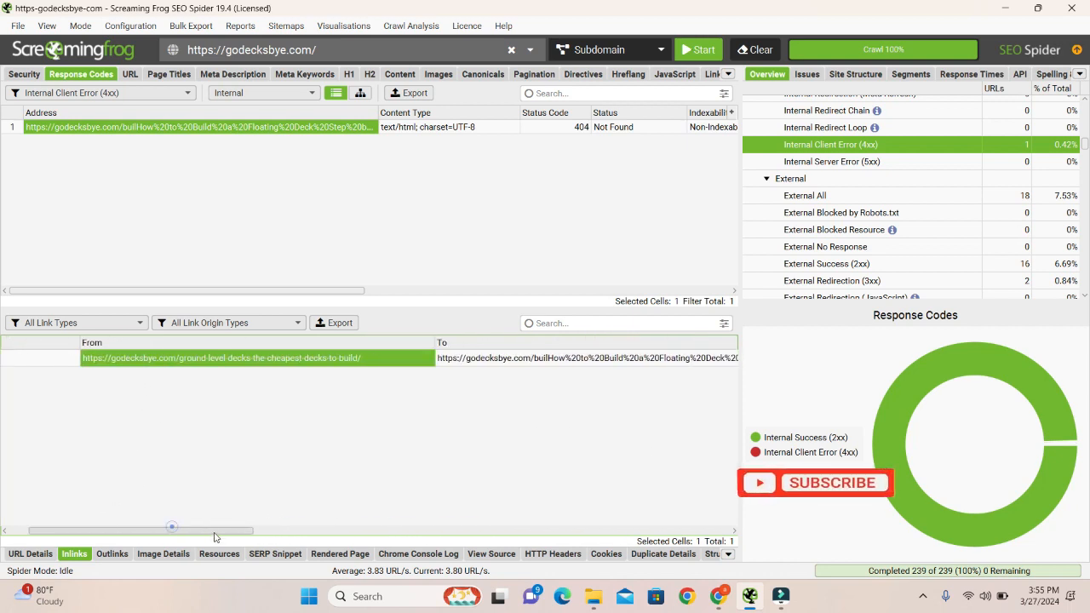
right_click(402, 358)
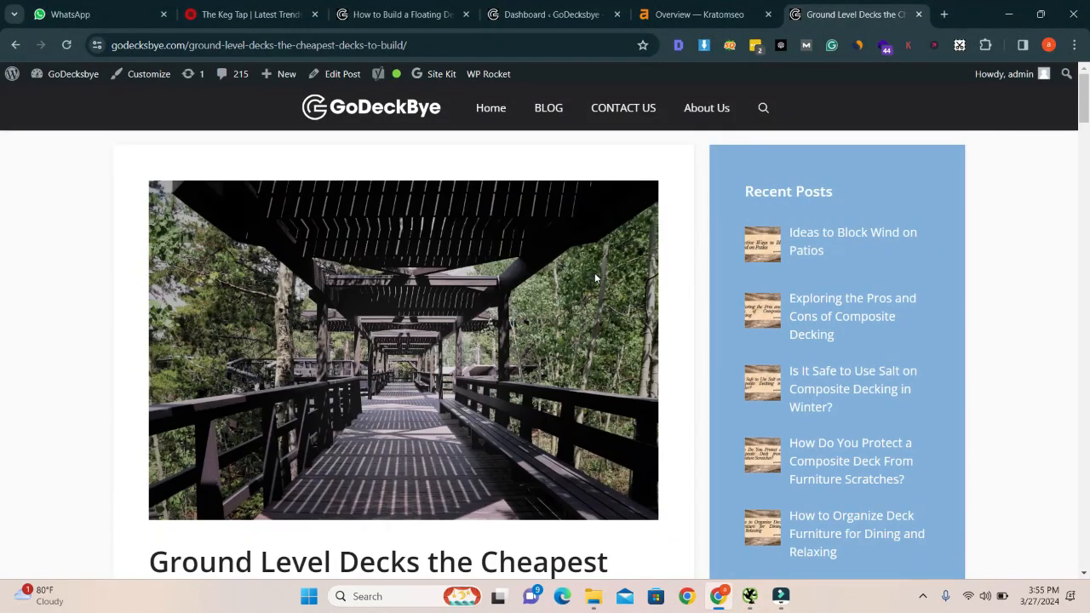
Step: Locate the How to Build a Floating Deck Step by Step Guide link via in-page search
key("Ctrl+f")
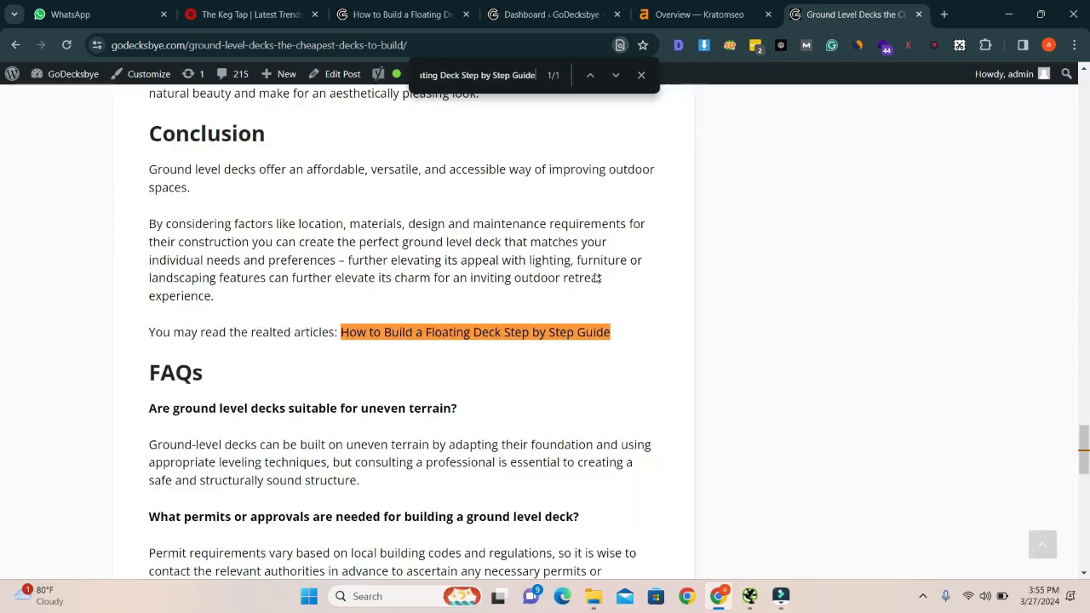
mouse_move(377, 341)
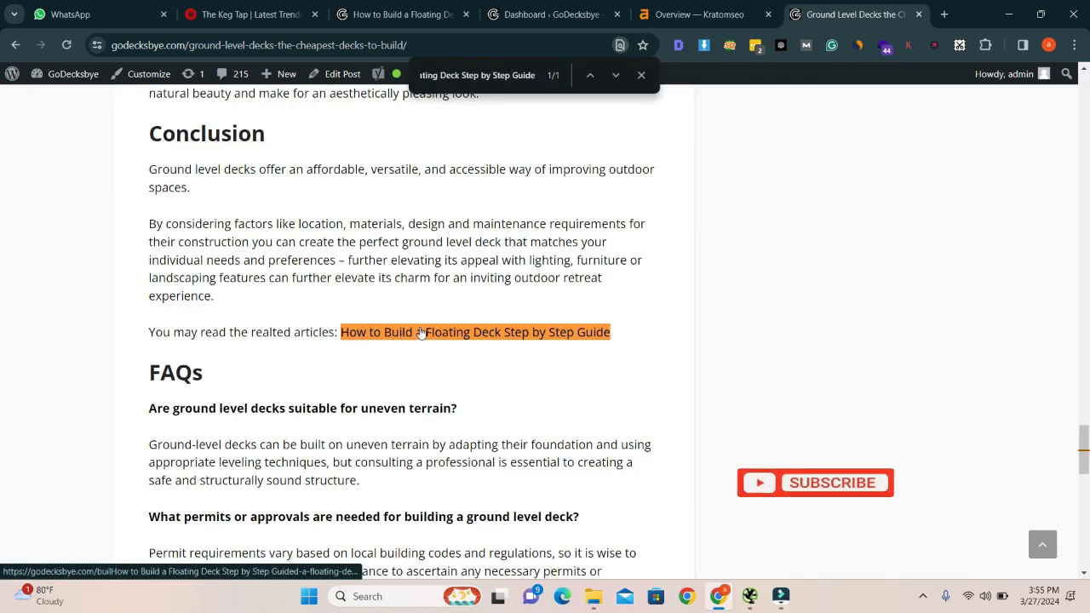
left_click(831, 484)
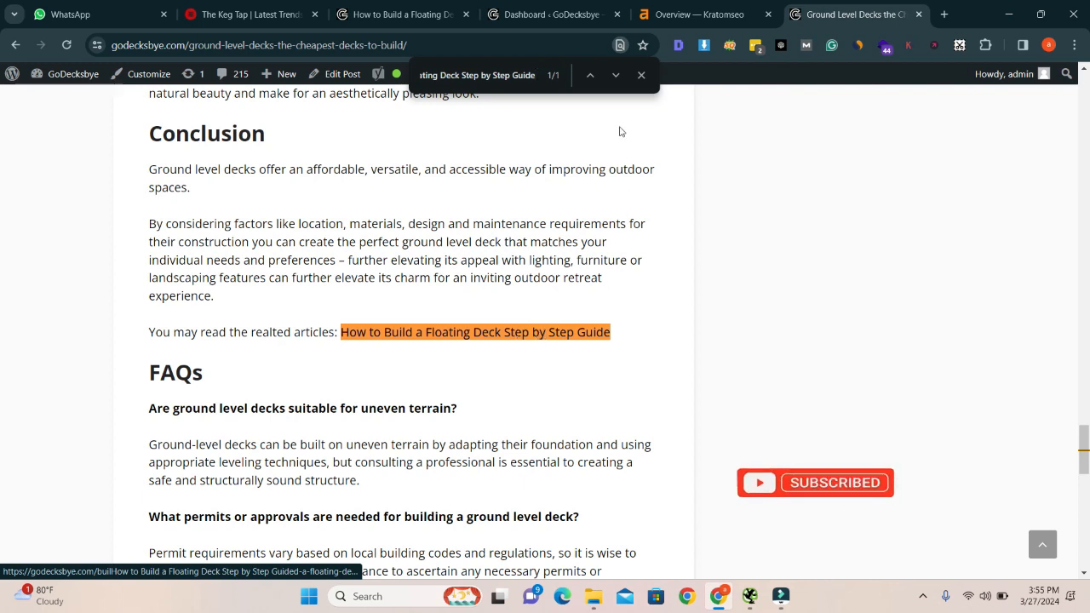
left_click(641, 74)
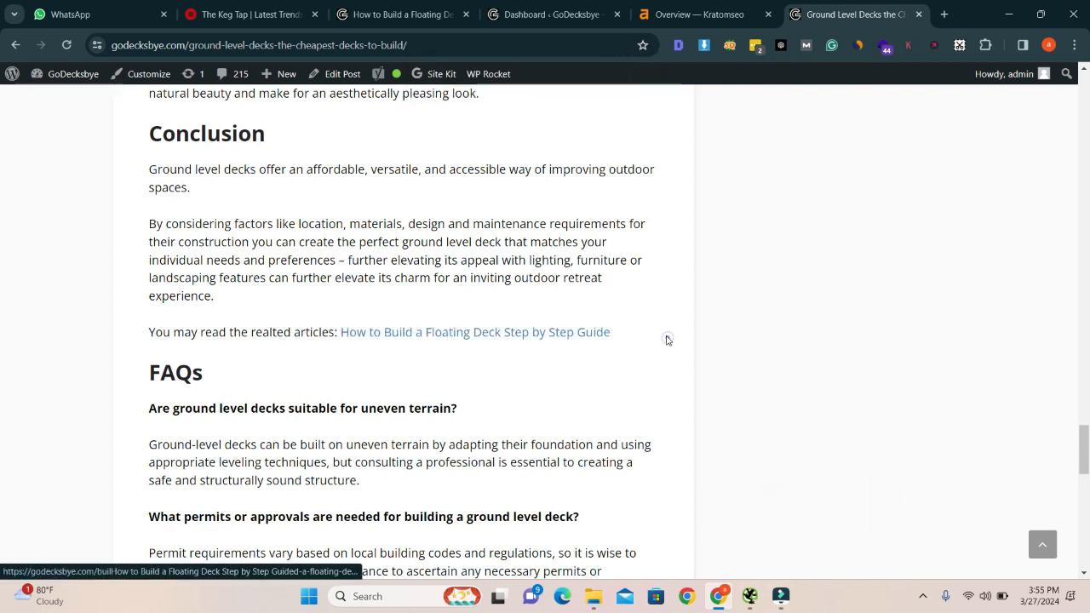
mouse_move(572, 331)
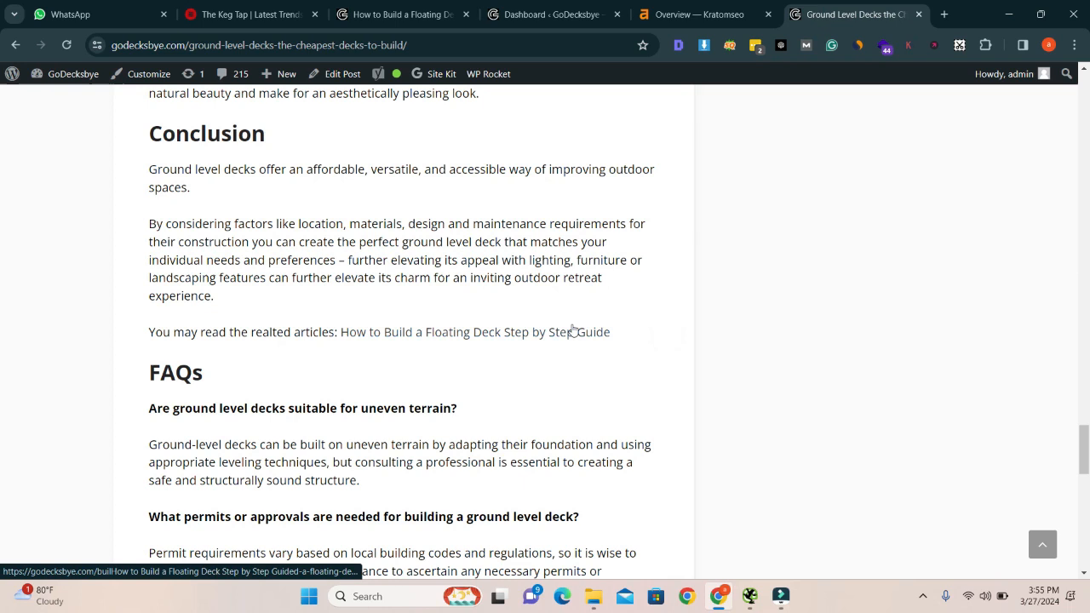
mouse_move(567, 341)
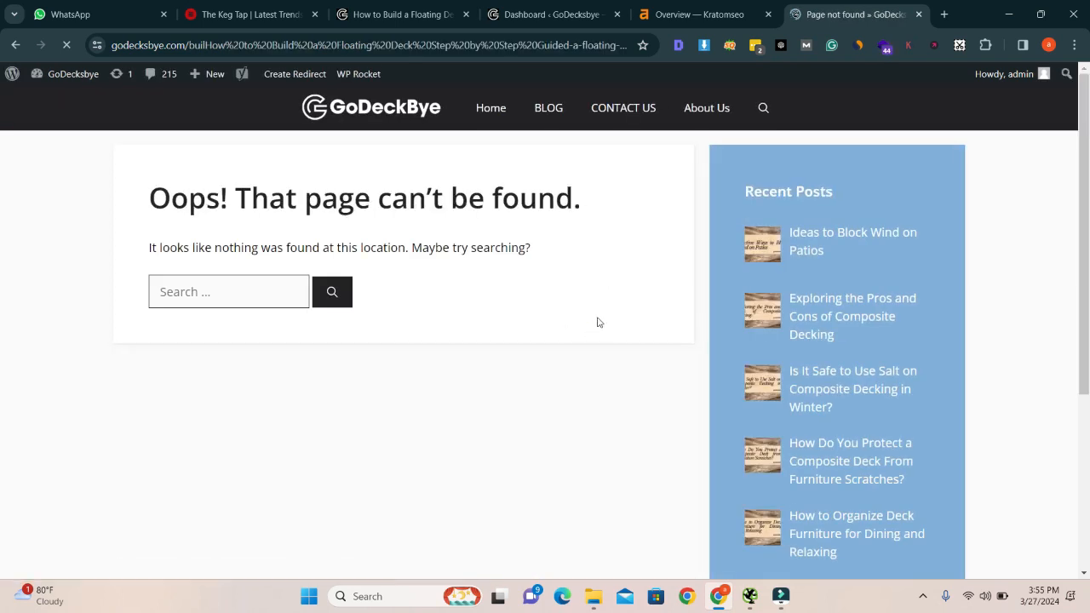
Step: Go back from the not-found page to the Ground Level Decks post
left_click_drag(150, 198, 429, 198)
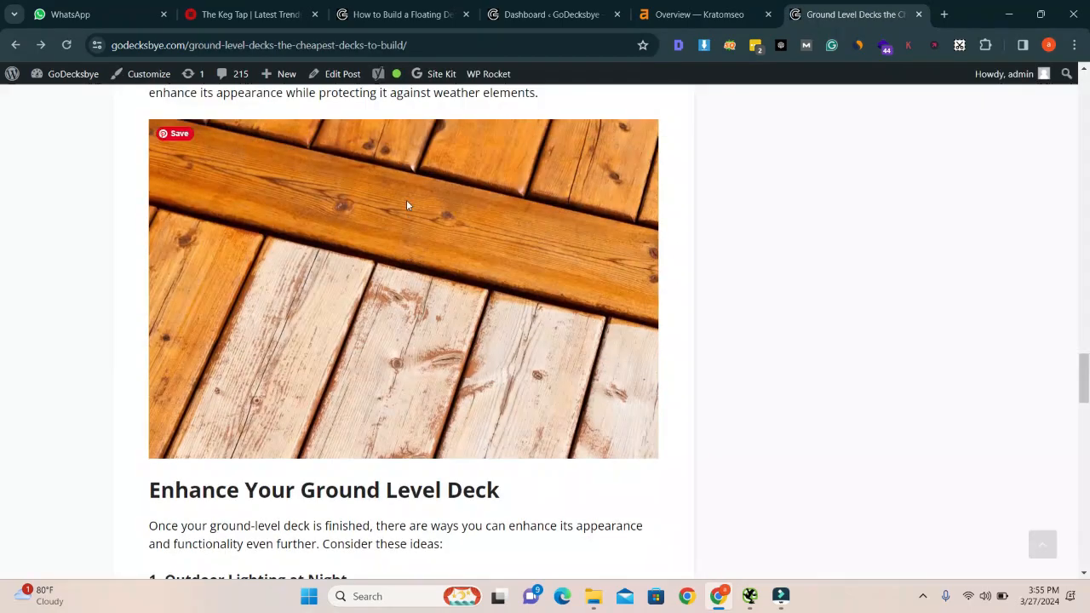
Step: Open the Ground Level Decks post in the WordPress editor via Edit Post
scroll("up", 3)
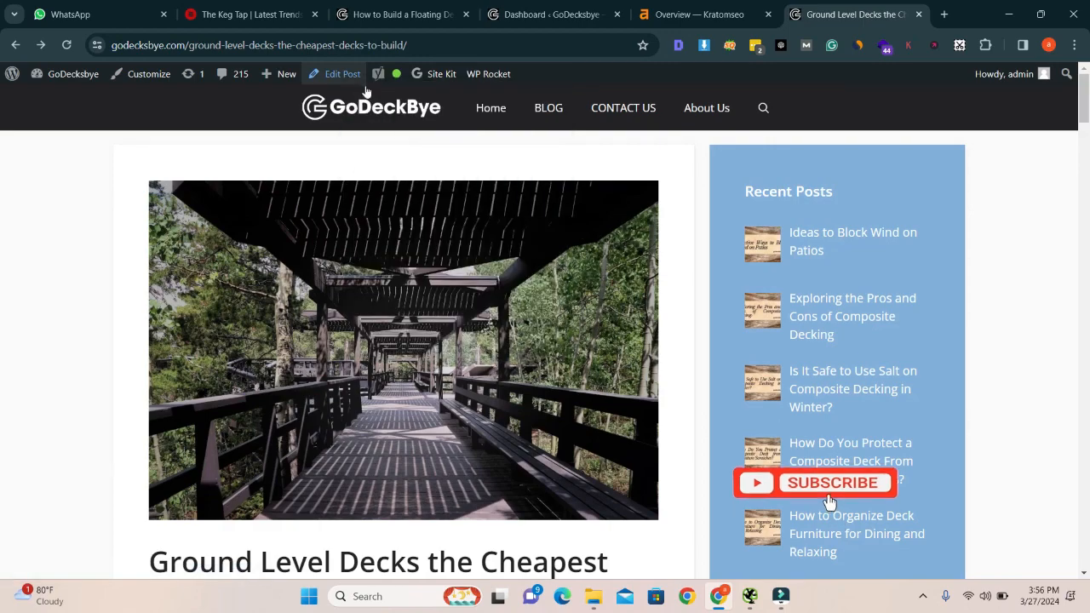
left_click(341, 73)
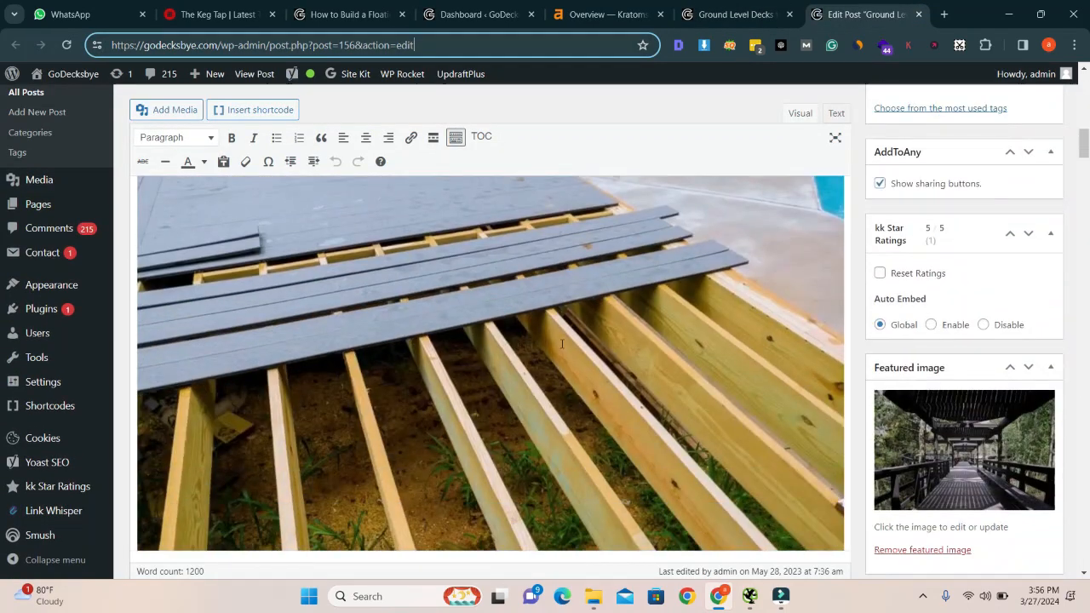
scroll("down", 3)
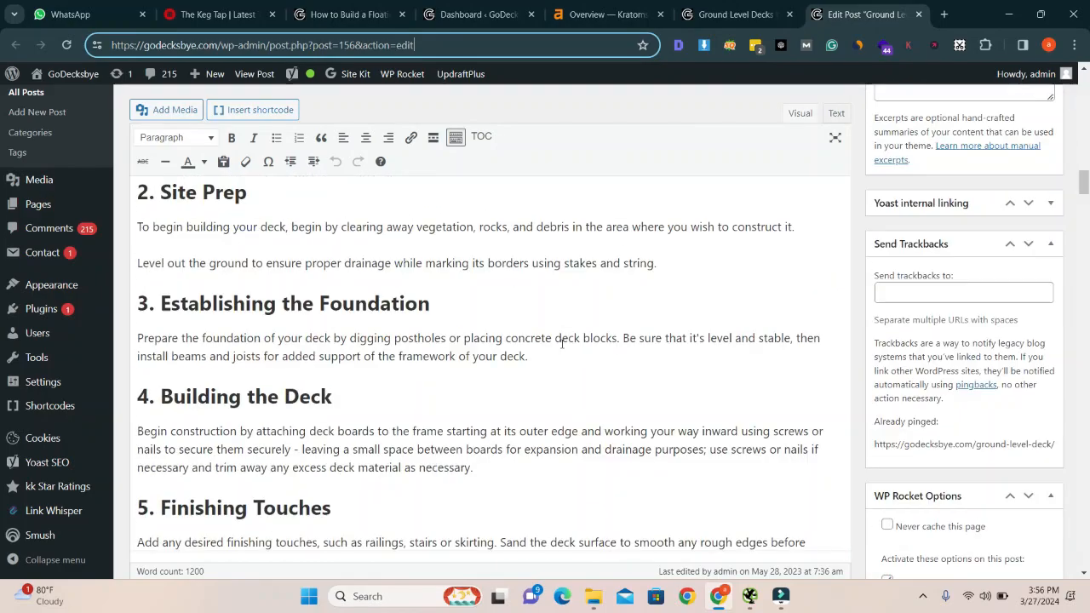
scroll("down", 3)
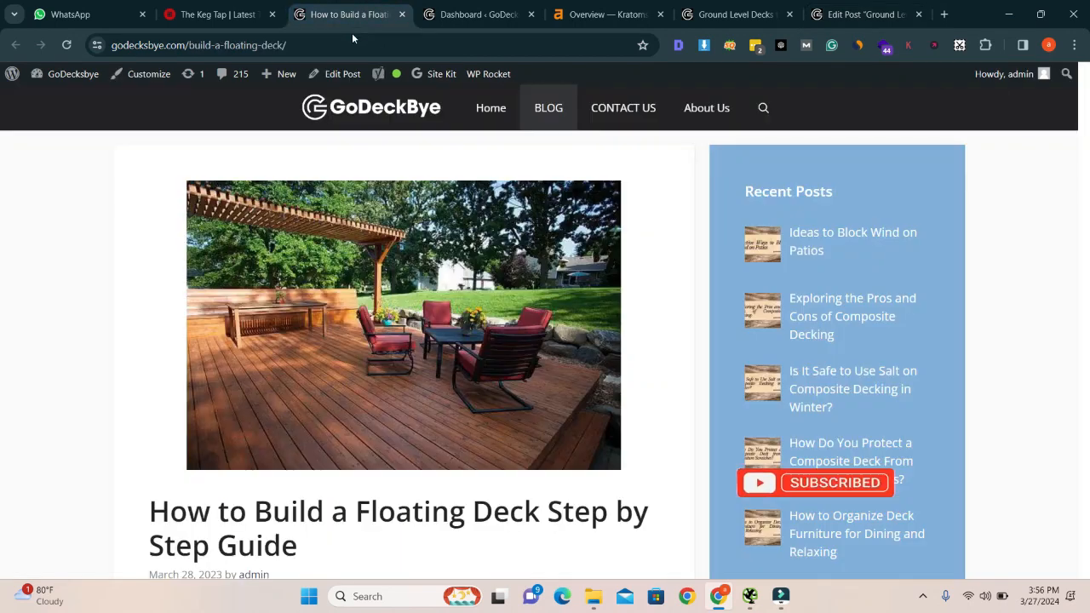
left_click(208, 44)
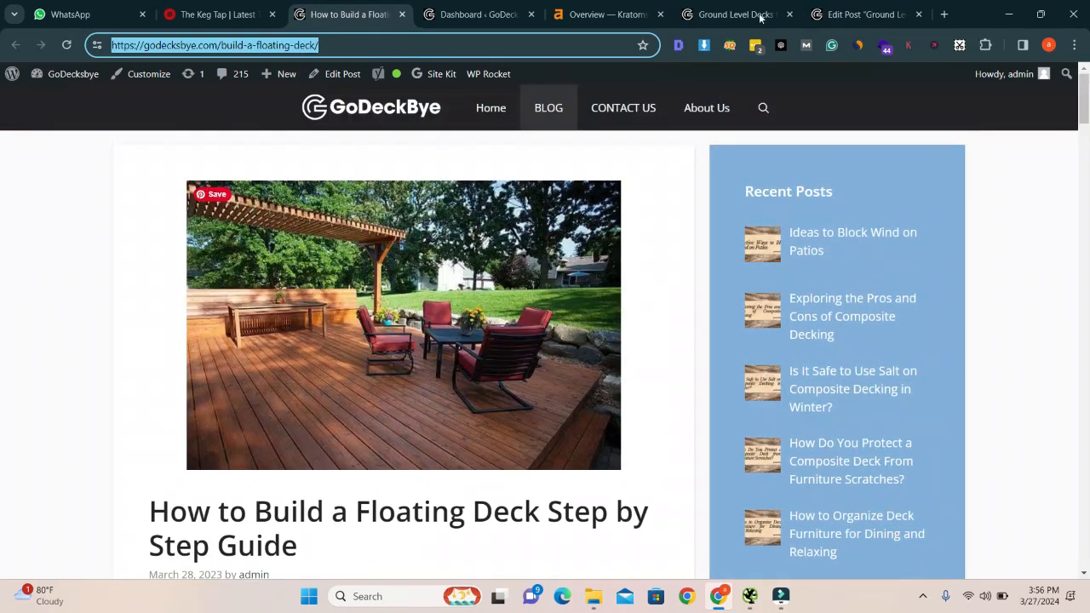
left_click(869, 14)
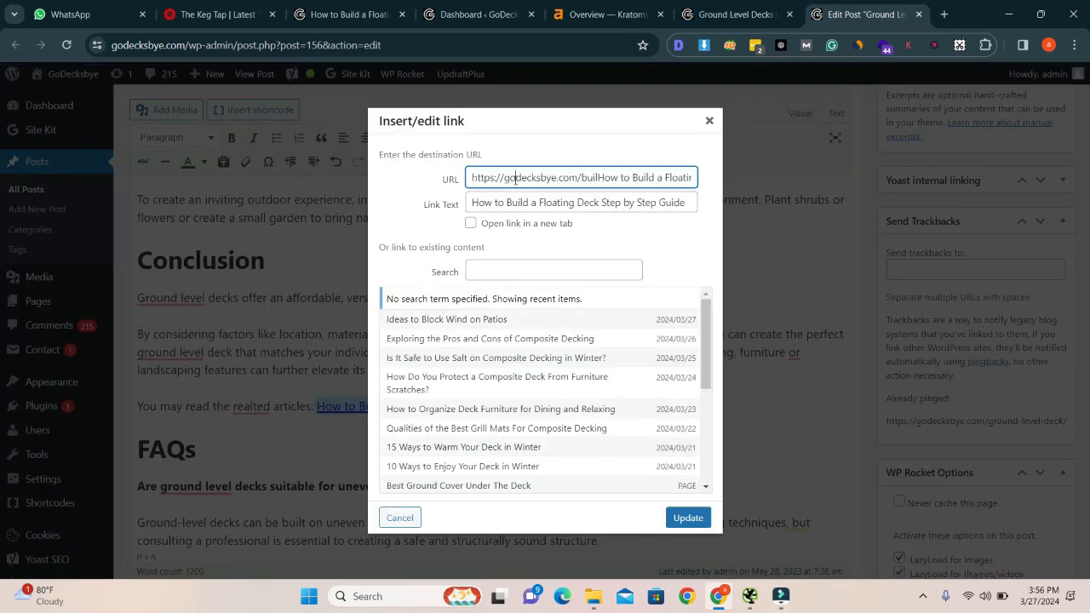
type("https://godecksbye.com/build-a-floating-deck/")
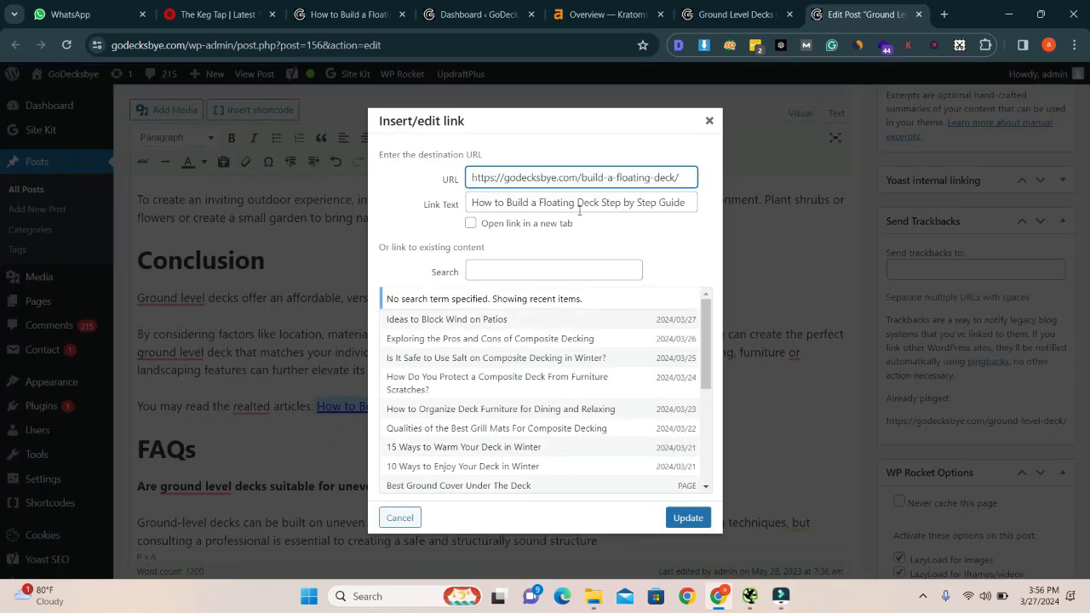
left_click(688, 518)
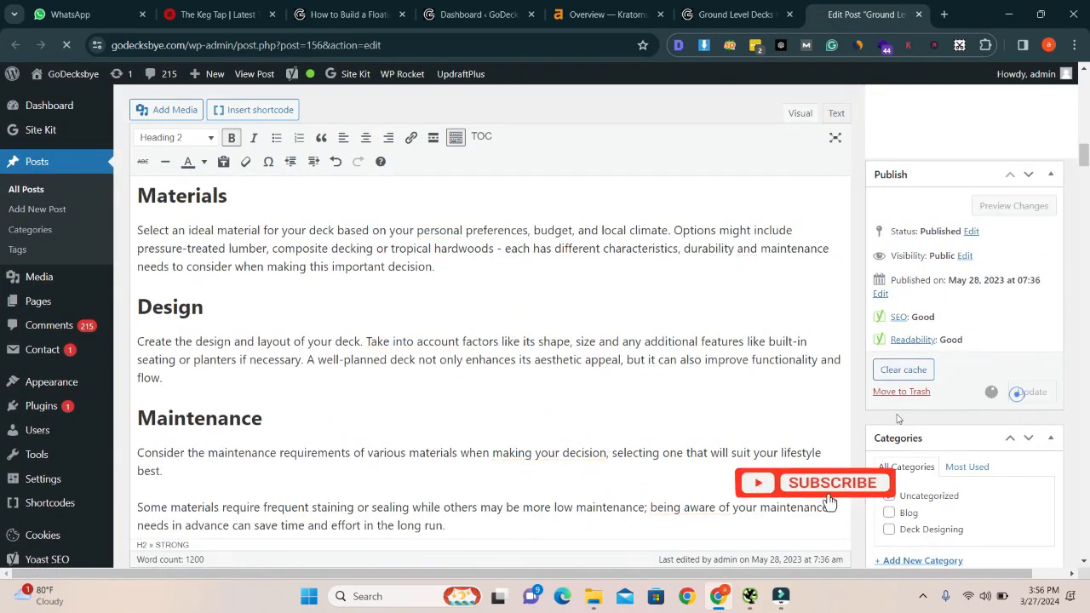
Step: Update the Ground Level Decks post, then start a fresh Screaming Frog crawl
left_click(1031, 392)
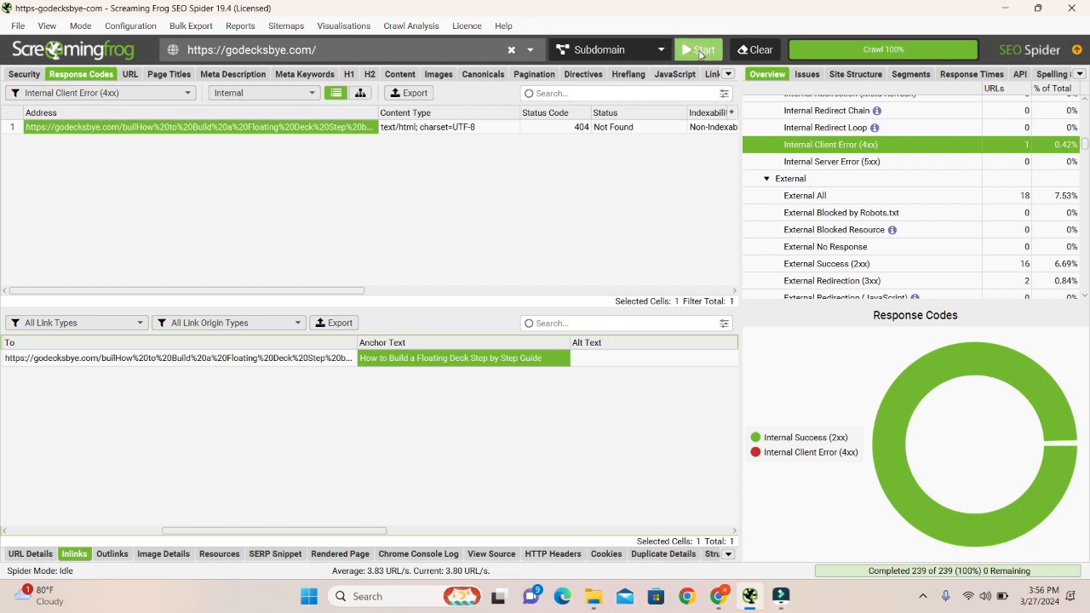
left_click(700, 48)
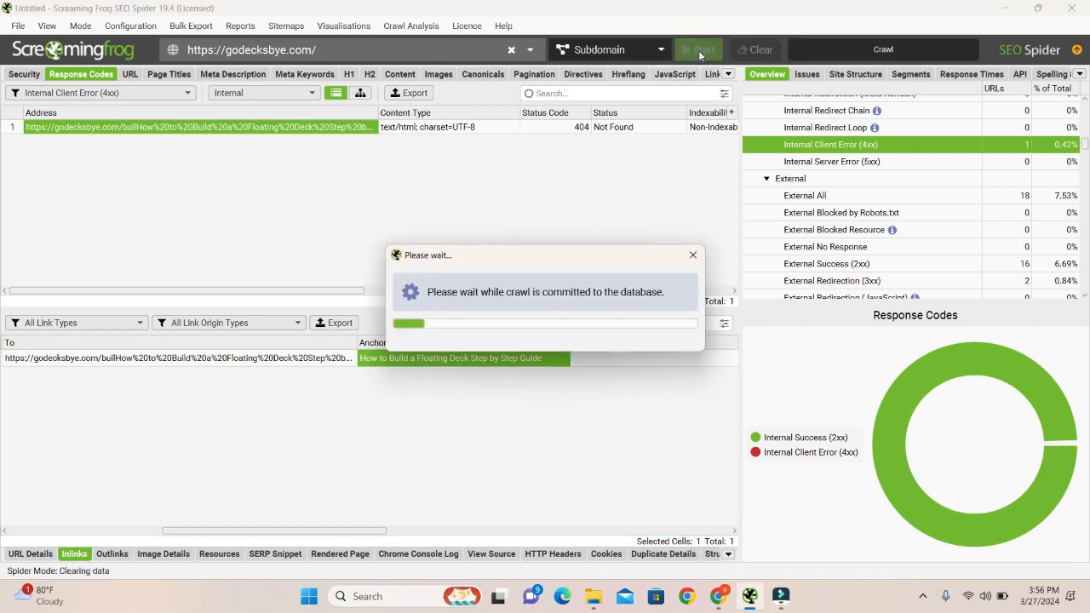